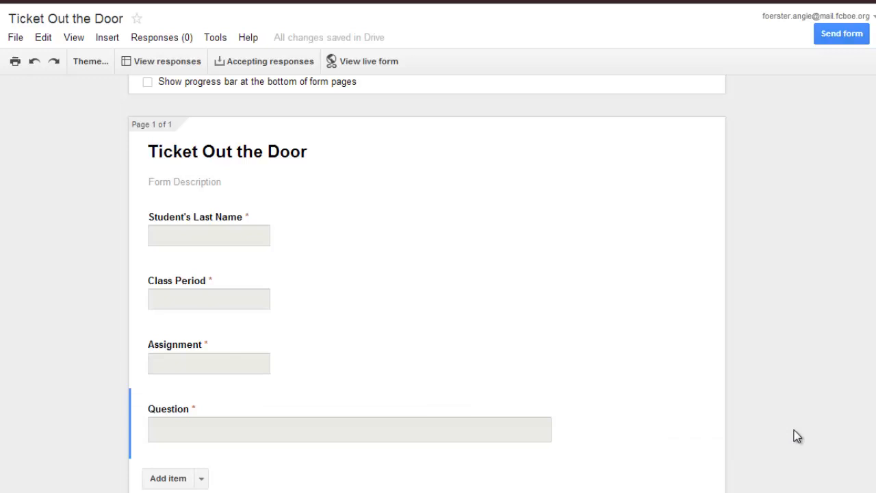
{"action": "mouse_move", "coordinate": [674, 375]}
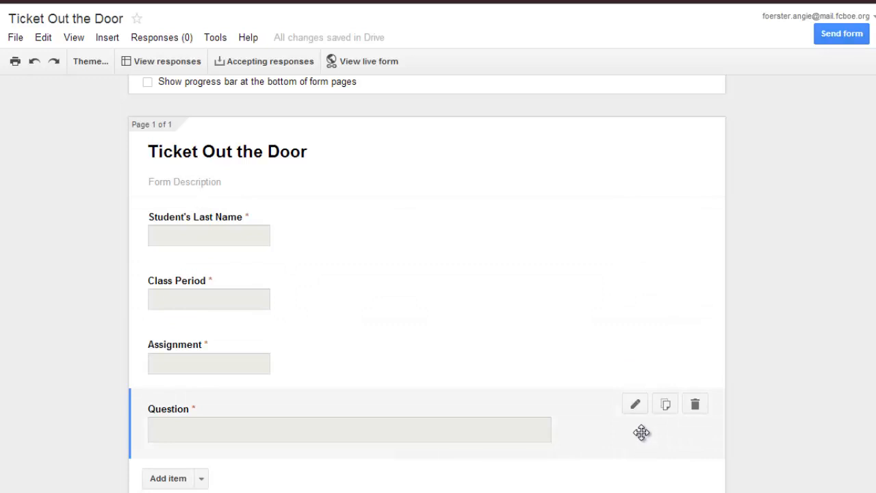
{"action": "mouse_move", "coordinate": [642, 428]}
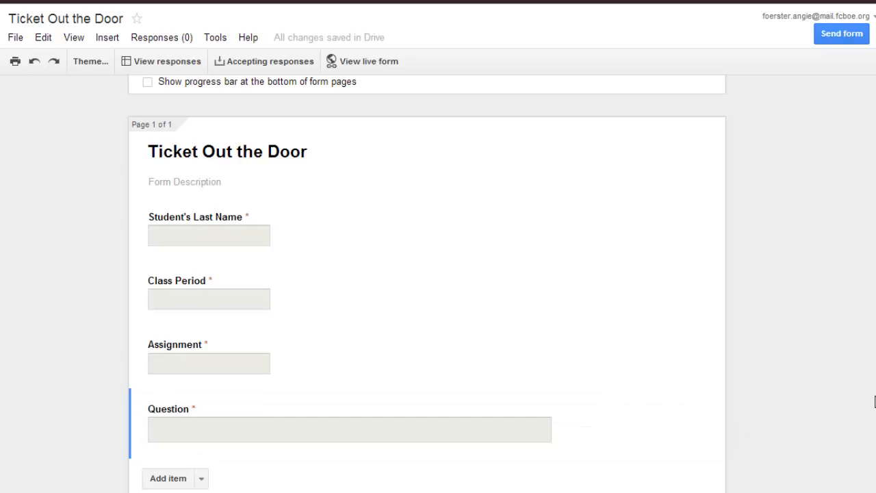
{"action": "mouse_move", "coordinate": [871, 406]}
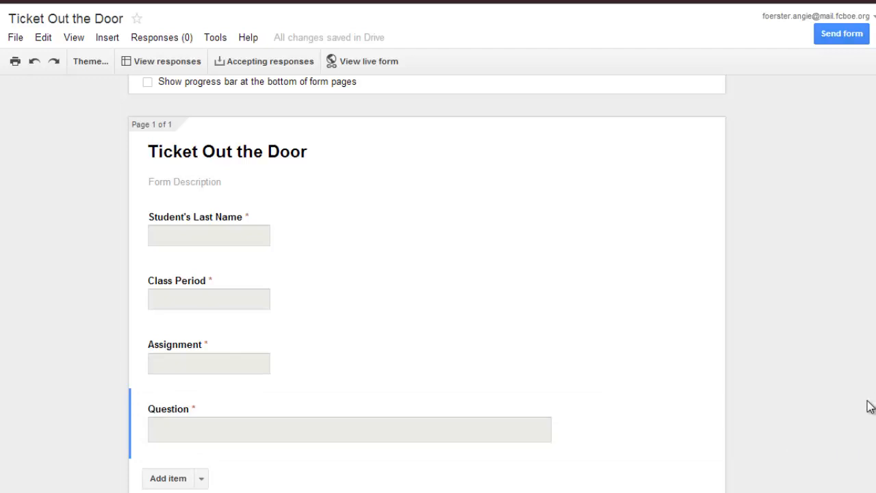
{"action": "mouse_move", "coordinate": [853, 334]}
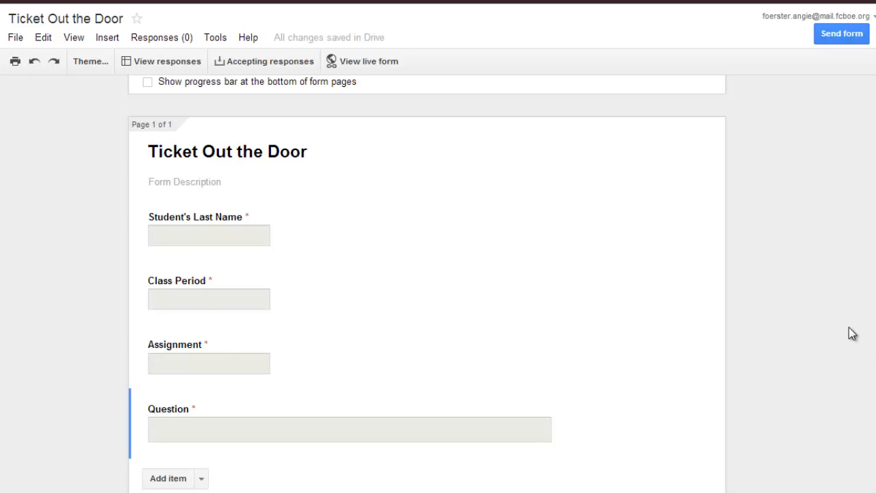
{"action": "mouse_move", "coordinate": [798, 424]}
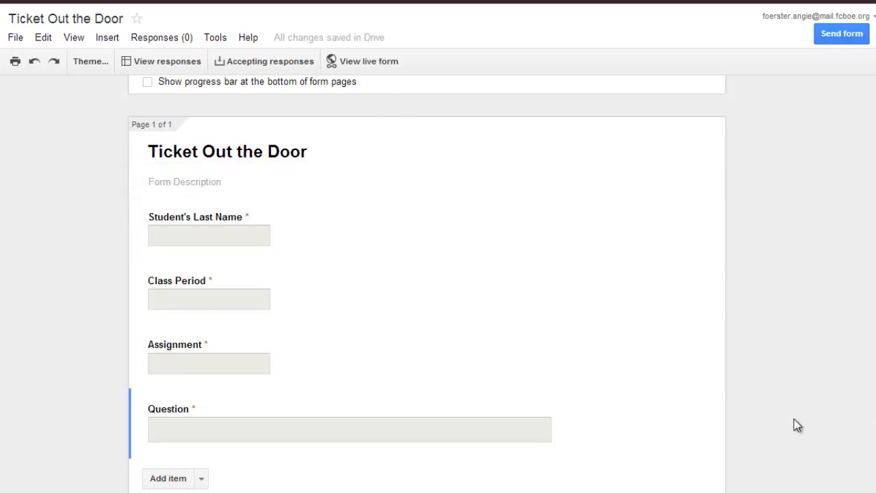
{"action": "mouse_move", "coordinate": [757, 452]}
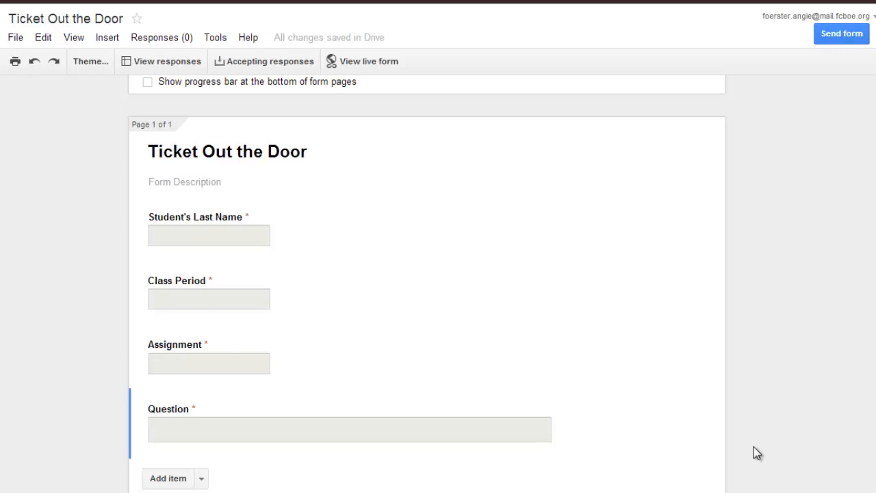
{"action": "mouse_move", "coordinate": [777, 454]}
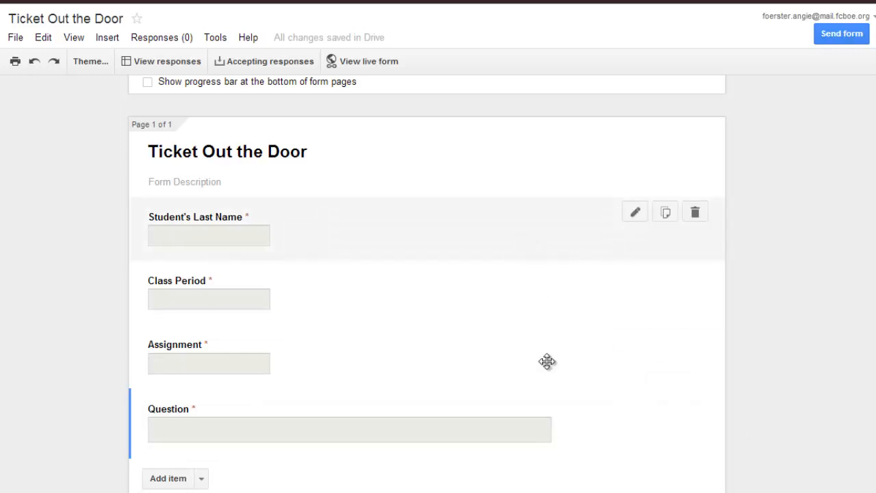
{"action": "mouse_move", "coordinate": [374, 407]}
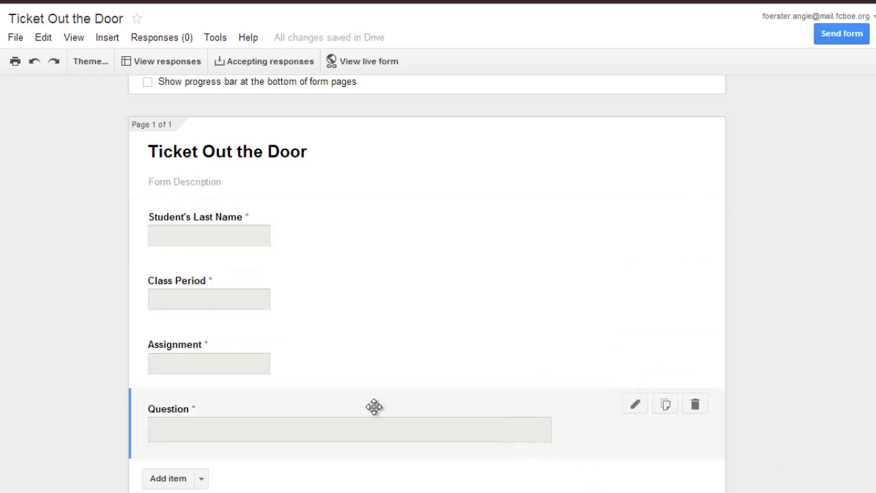
{"action": "mouse_move", "coordinate": [318, 415]}
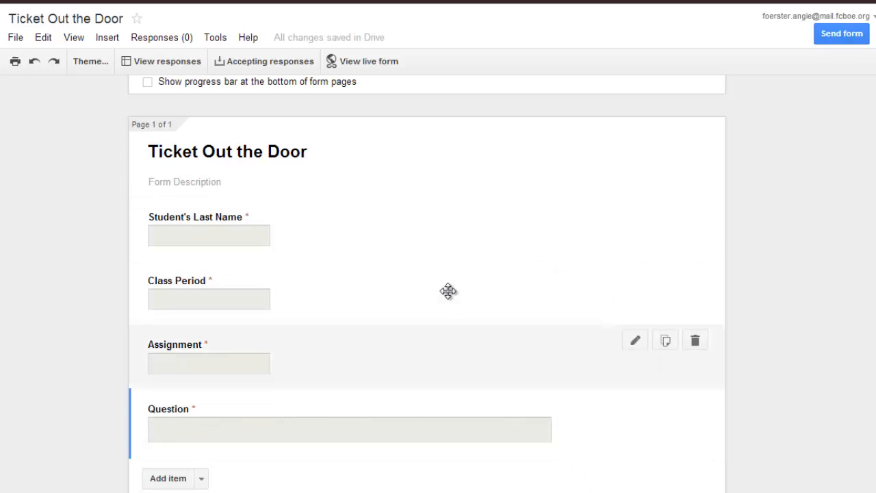
{"action": "mouse_move", "coordinate": [161, 37]}
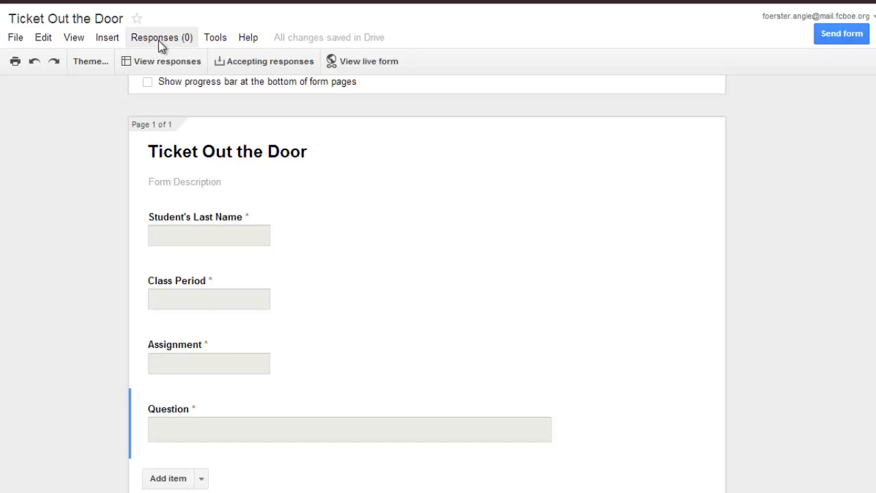
Open the pre-filled URL page for Ticket Out the Door and focus the Assignment field
{"action": "left_click", "coordinate": [161, 37]}
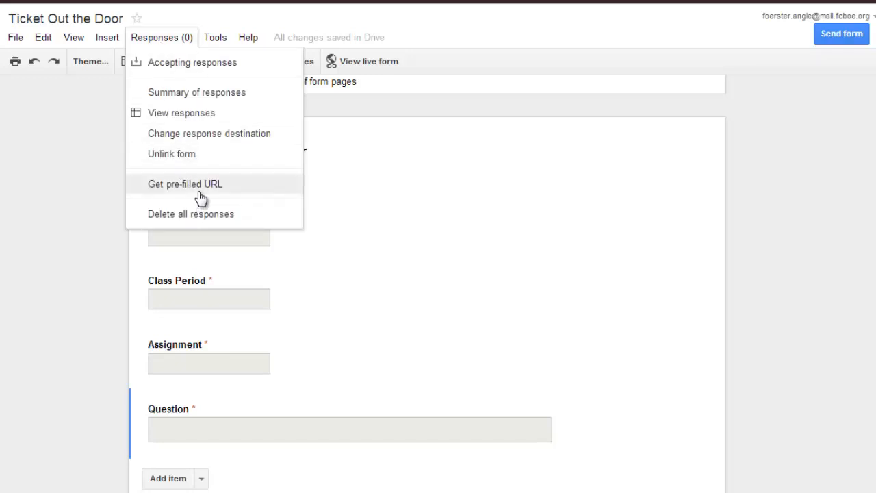
{"action": "left_click", "coordinate": [185, 184]}
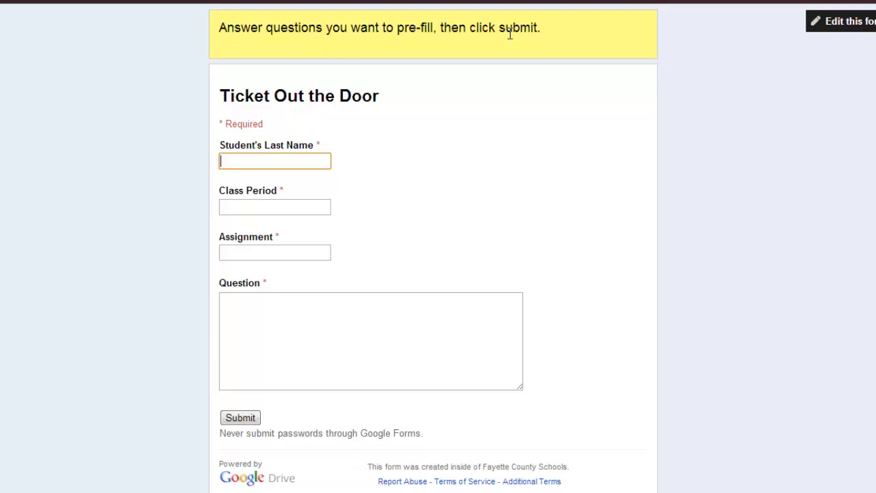
{"action": "mouse_move", "coordinate": [544, 38]}
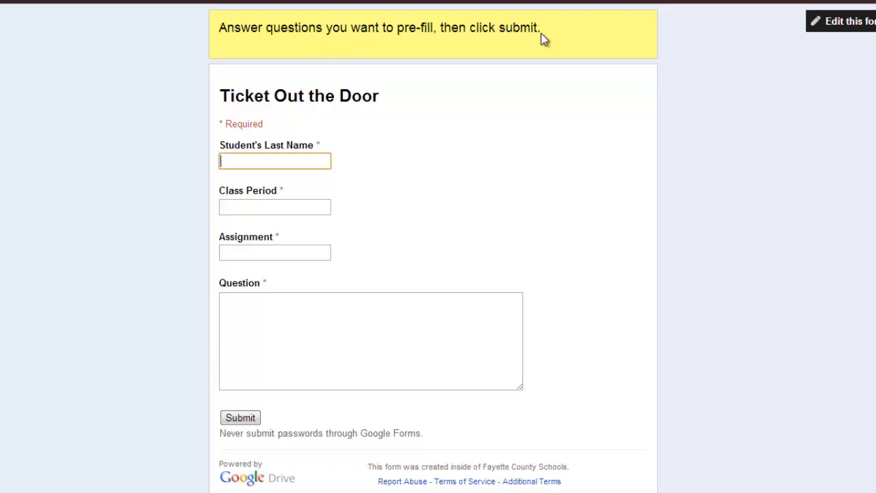
{"action": "left_click", "coordinate": [240, 418]}
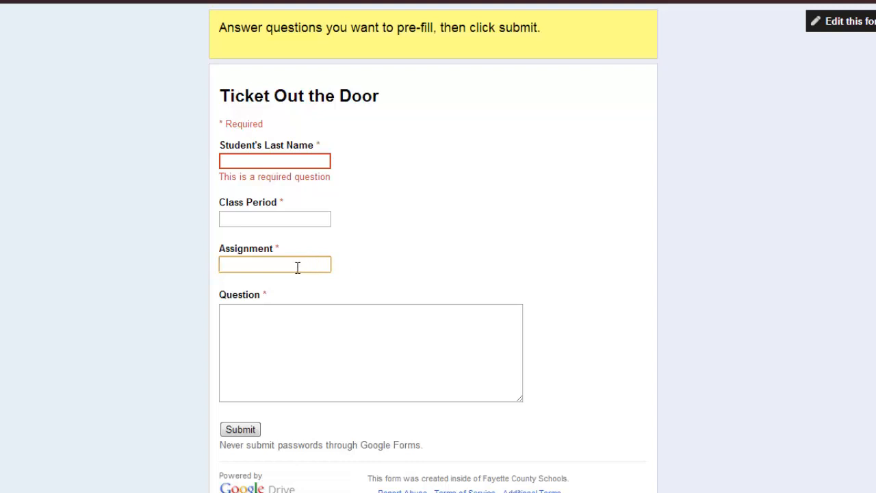
{"action": "mouse_move", "coordinate": [591, 287]}
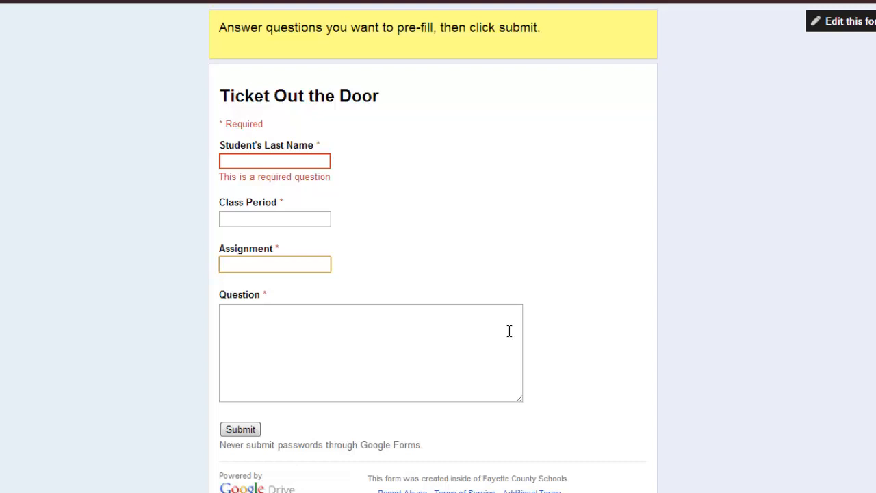
Pre-fill the Assignment answer with "Chapter 2, Reading and Writing"
{"action": "left_click", "coordinate": [275, 265]}
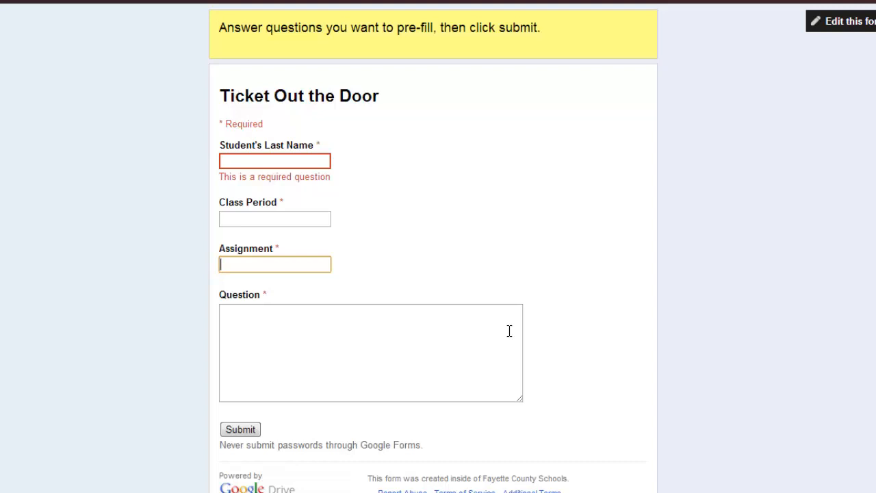
{"action": "type", "text": "Chapter 2"}
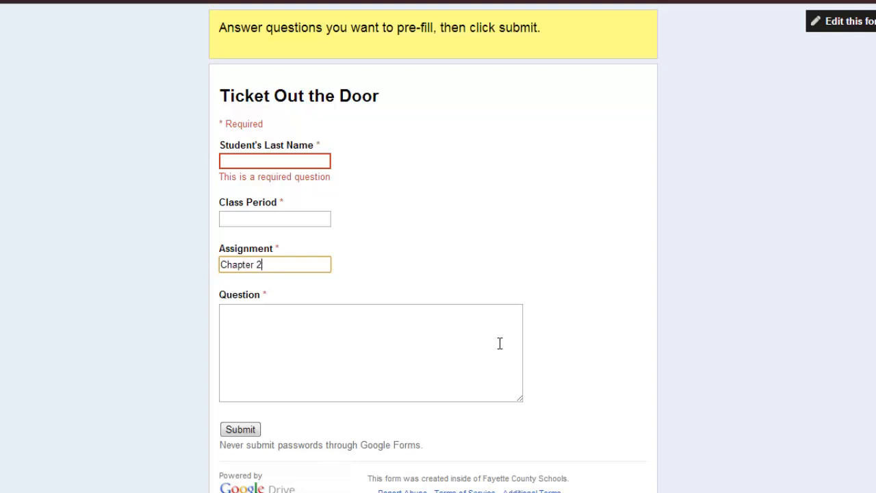
{"action": "type", "text": ", Reading and Writing"}
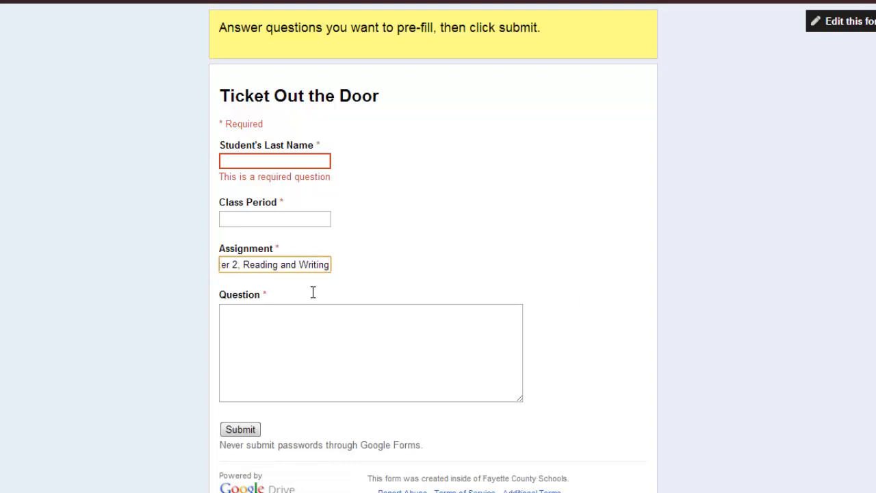
Pre-fill the Question as "What is your favorite book?" and generate the pre-filled link
{"action": "left_click", "coordinate": [370, 353]}
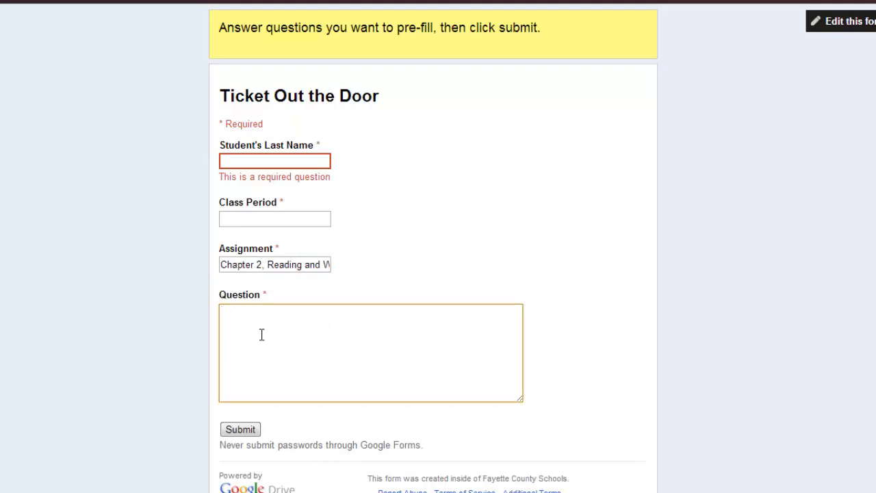
{"action": "mouse_move", "coordinate": [460, 354]}
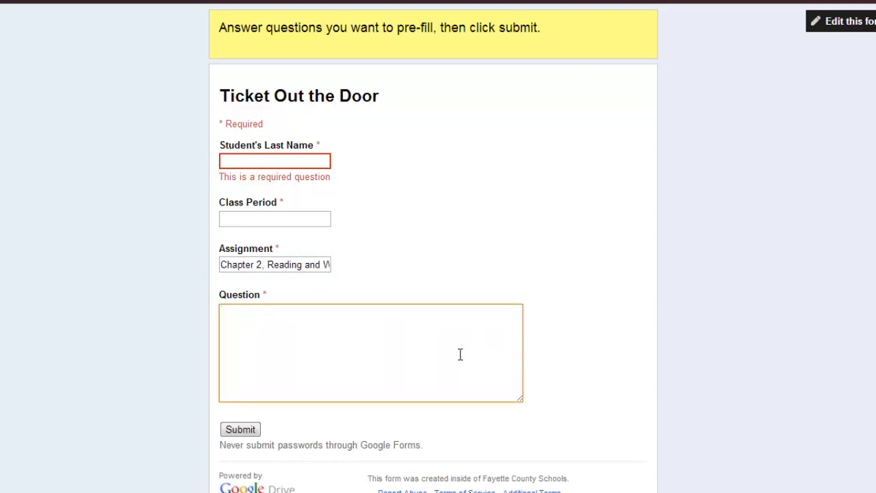
{"action": "type", "text": "What is your favori"}
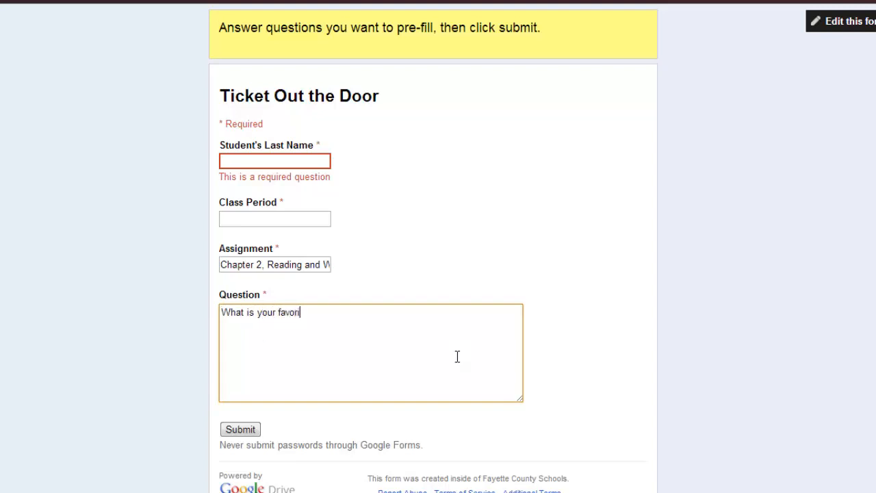
{"action": "type", "text": "te book?"}
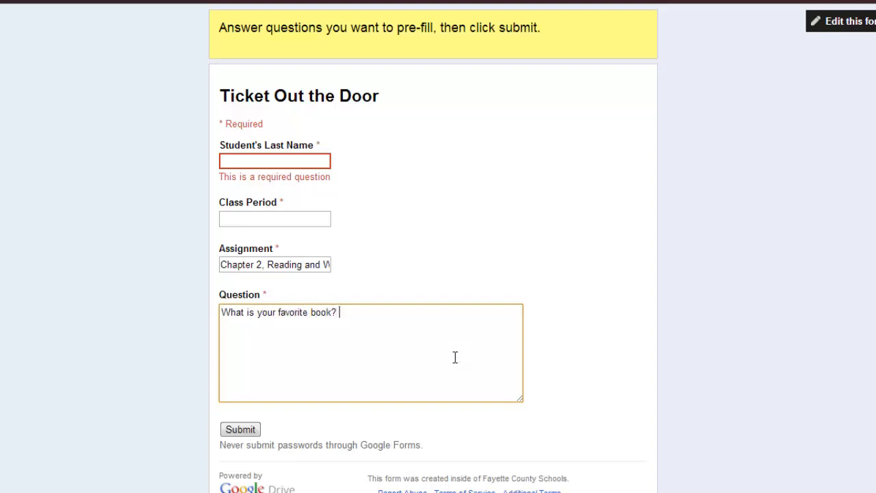
{"action": "mouse_move", "coordinate": [267, 366]}
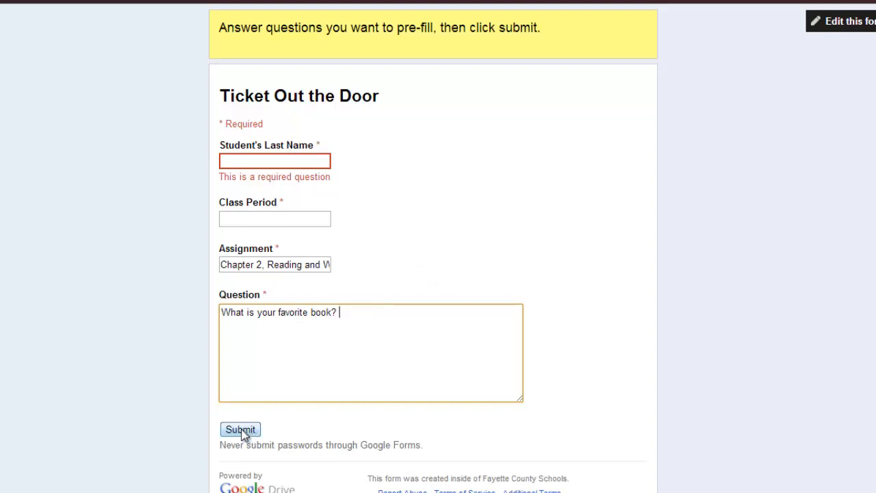
{"action": "left_click", "coordinate": [240, 429]}
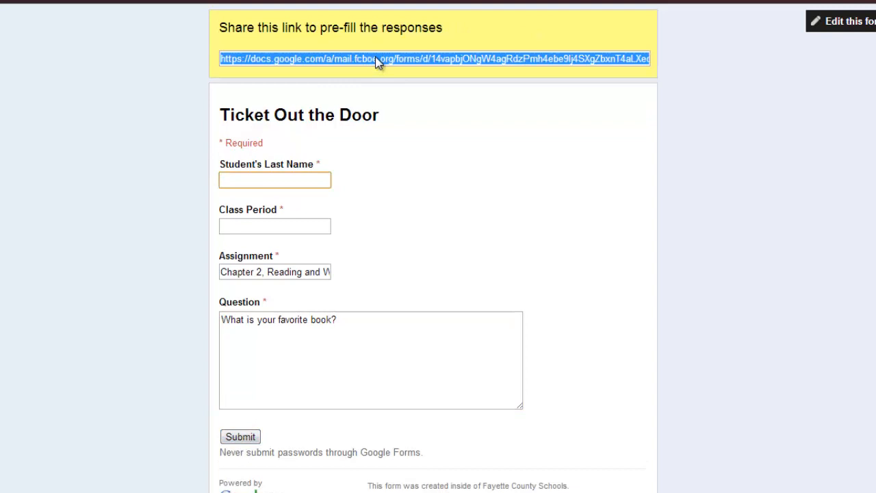
{"action": "mouse_move", "coordinate": [498, 33]}
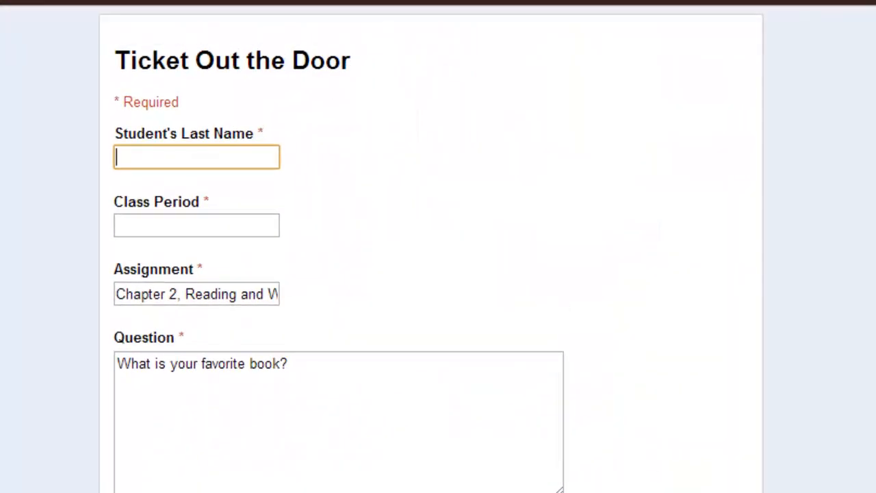
{"action": "mouse_move", "coordinate": [601, 130]}
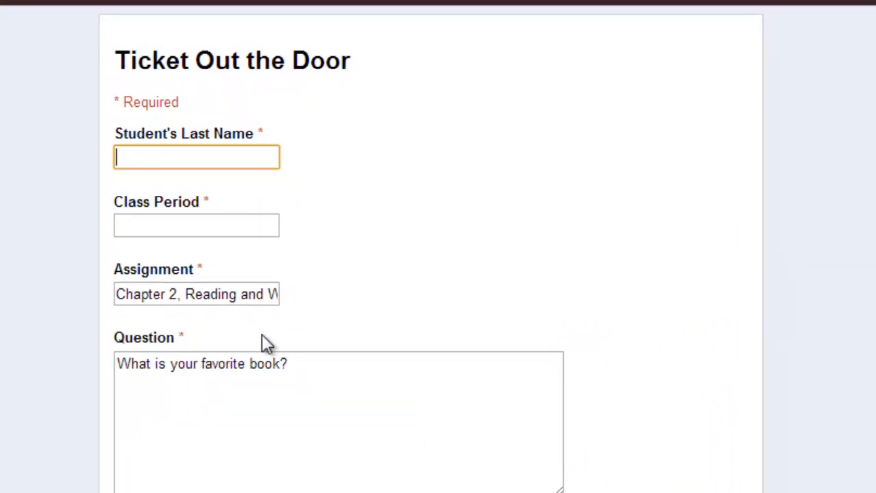
{"action": "mouse_move", "coordinate": [158, 161]}
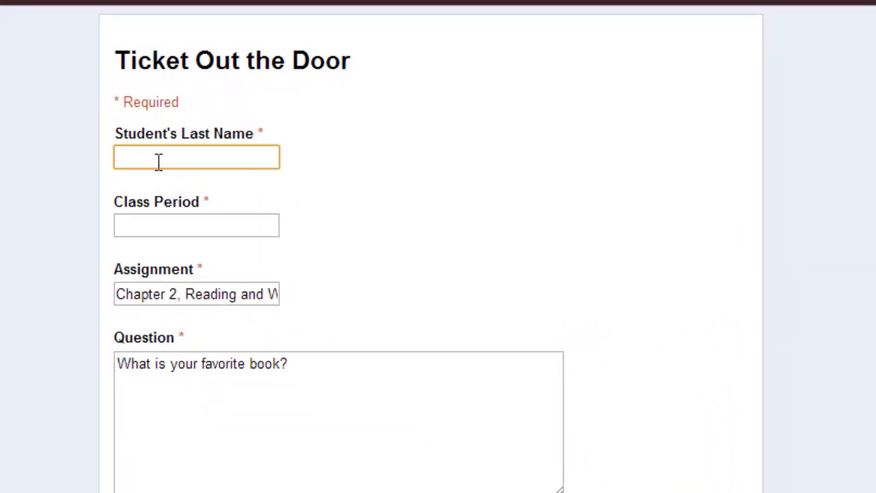
{"action": "mouse_move", "coordinate": [142, 226]}
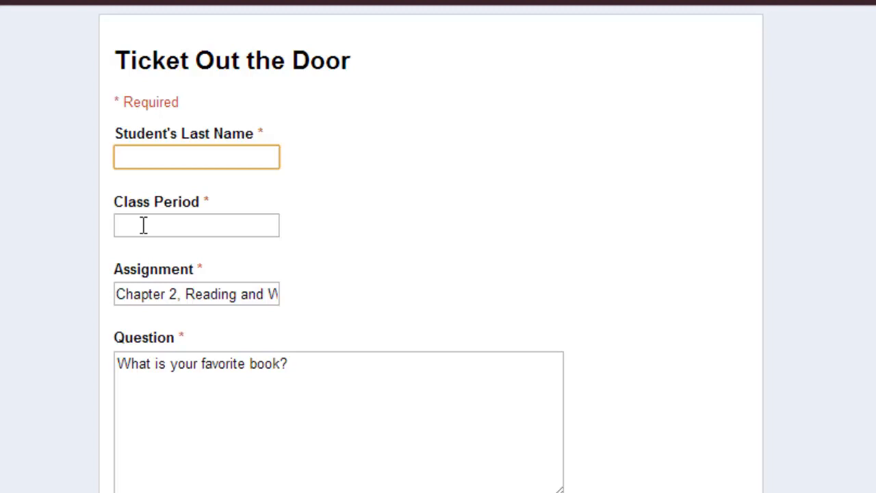
{"action": "mouse_move", "coordinate": [286, 320]}
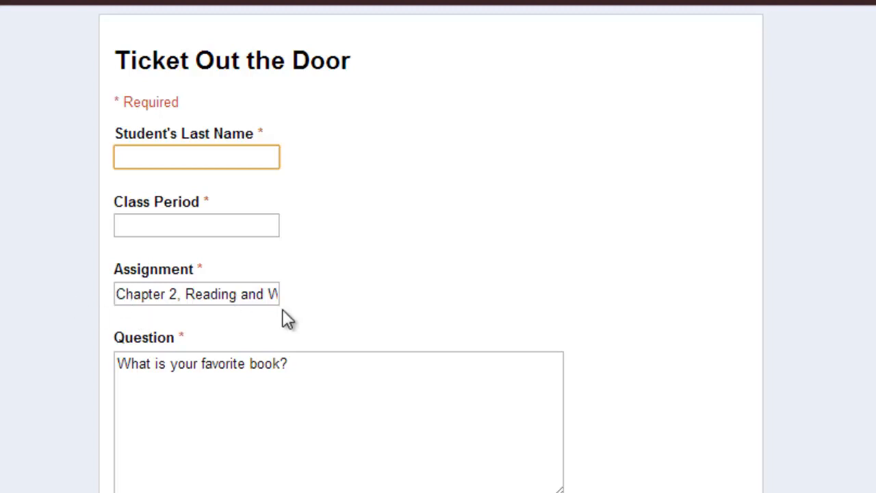
{"action": "mouse_move", "coordinate": [282, 299]}
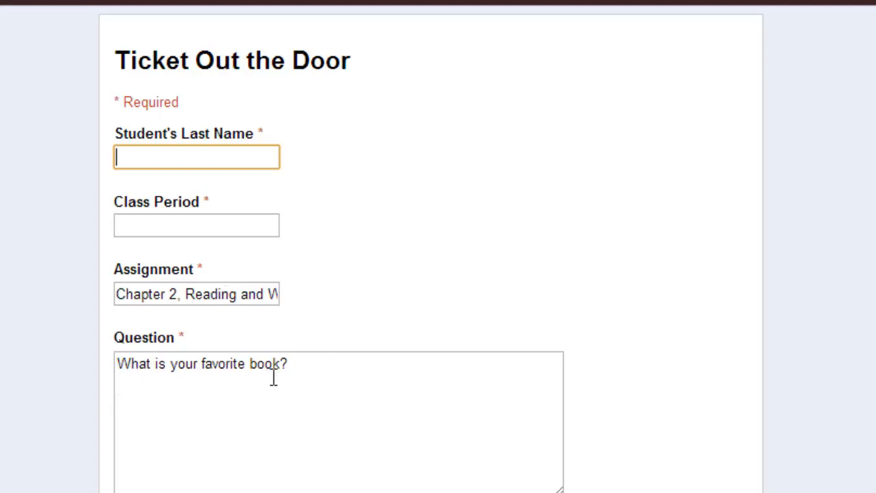
{"action": "mouse_move", "coordinate": [326, 377]}
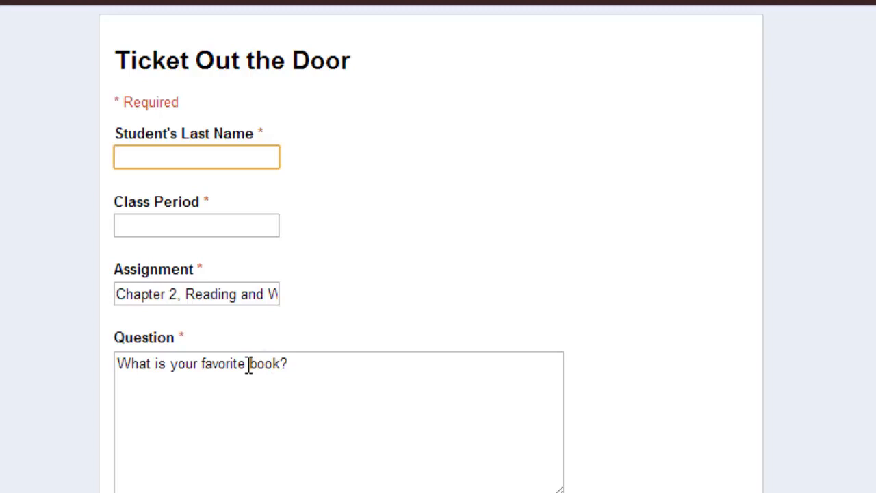
{"action": "mouse_move", "coordinate": [291, 370]}
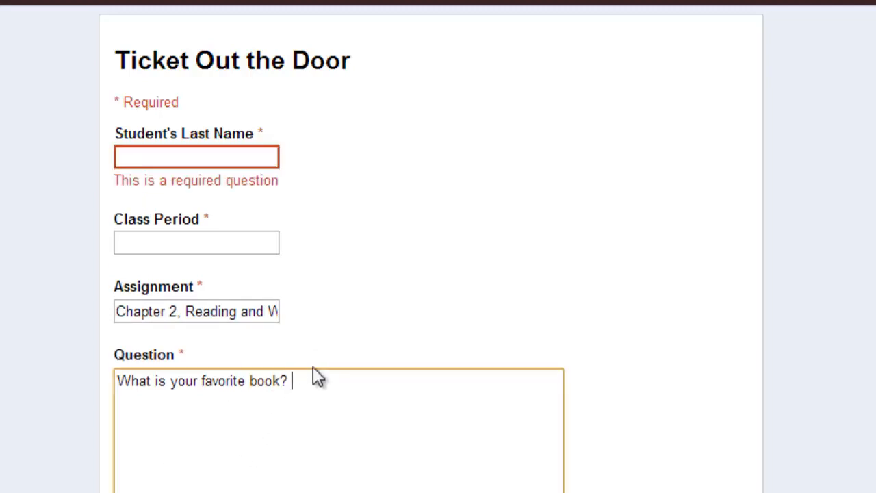
{"action": "mouse_move", "coordinate": [233, 452]}
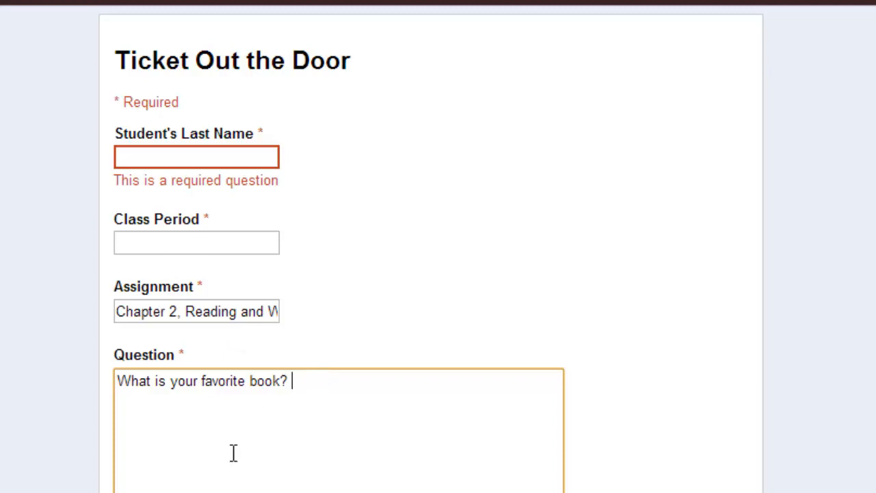
{"action": "mouse_move", "coordinate": [231, 453]}
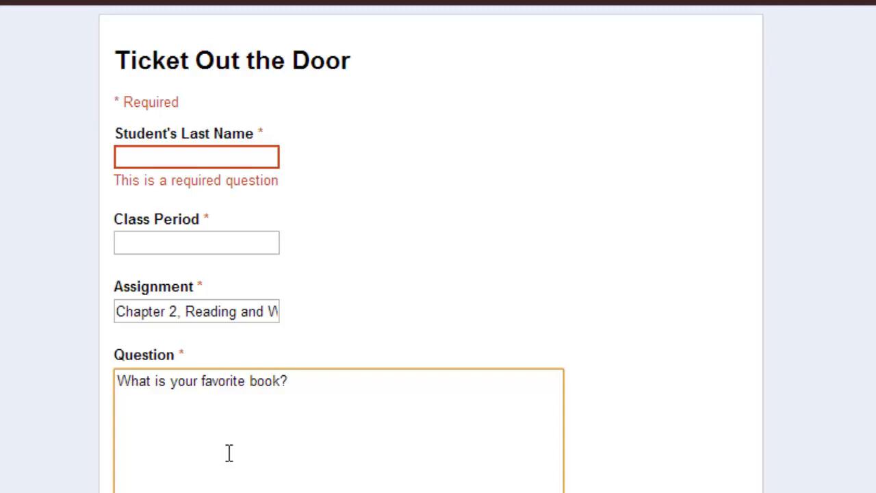
{"action": "mouse_move", "coordinate": [209, 471]}
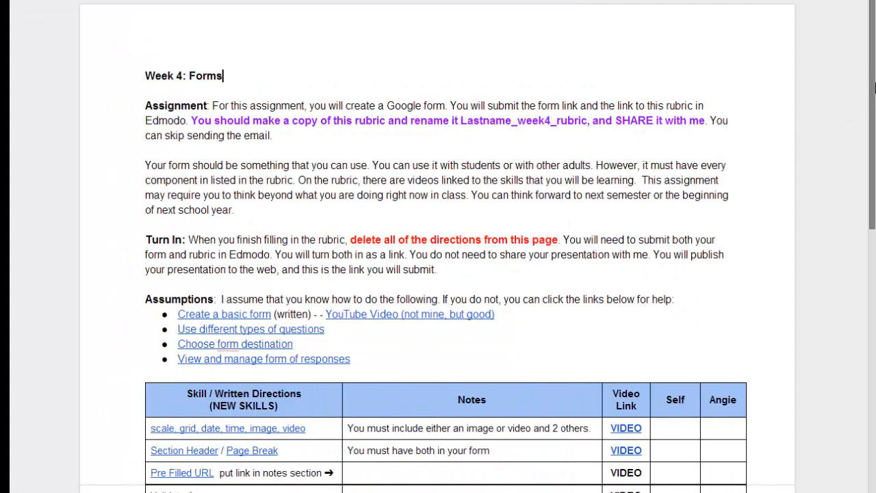
Scroll the Week 4: Forms rubric down to the Pre Filled URL row's empty Notes cell
{"action": "scroll", "scroll_direction": "down", "scroll_amount": 3}
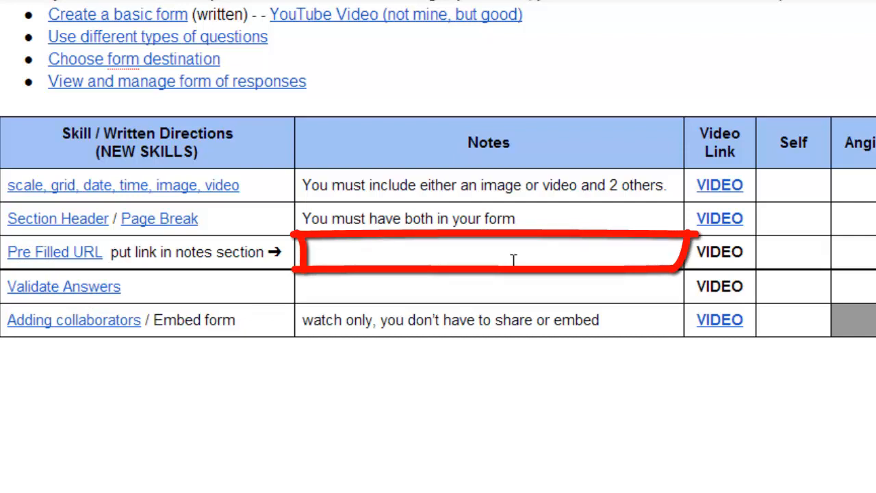
{"action": "mouse_move", "coordinate": [682, 485]}
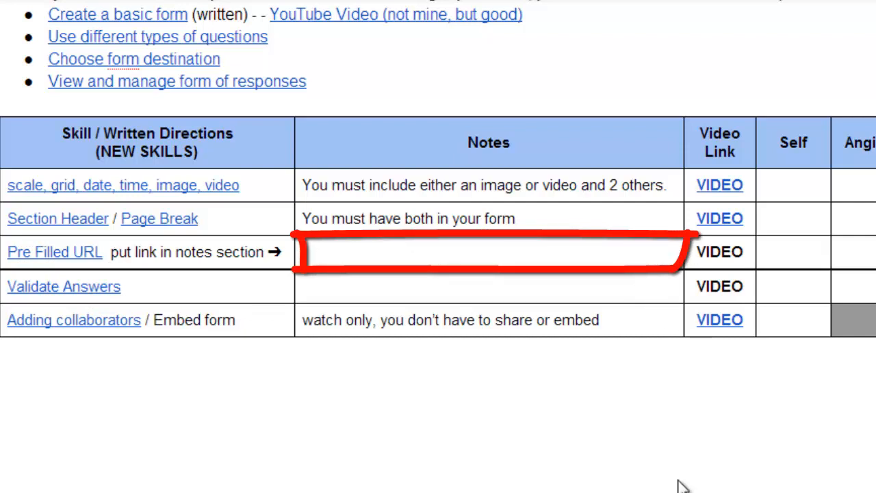